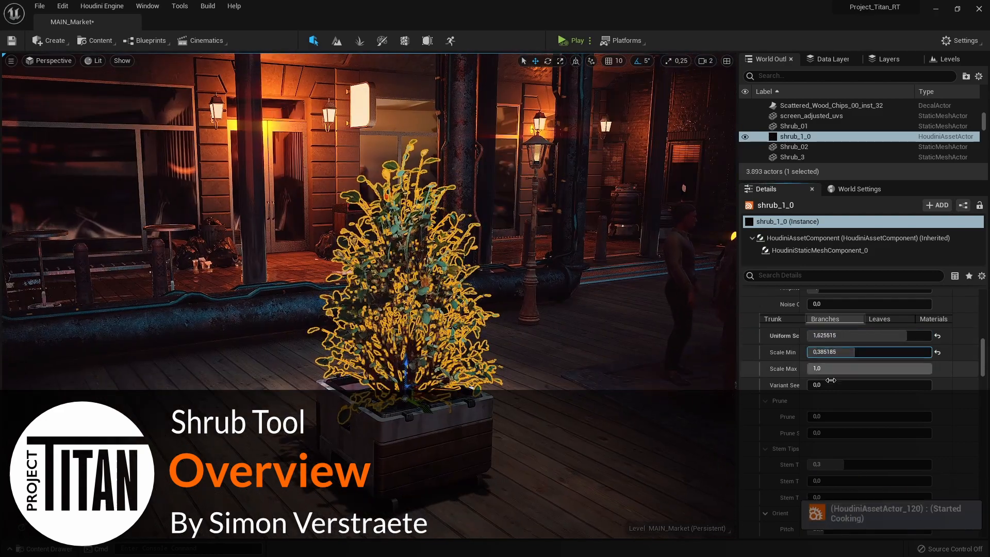
Drive scatter2 by the density attribute with a higher Density Scale, copying leaves by 'variant'
{"action": "left_click", "coordinate": [888, 318]}
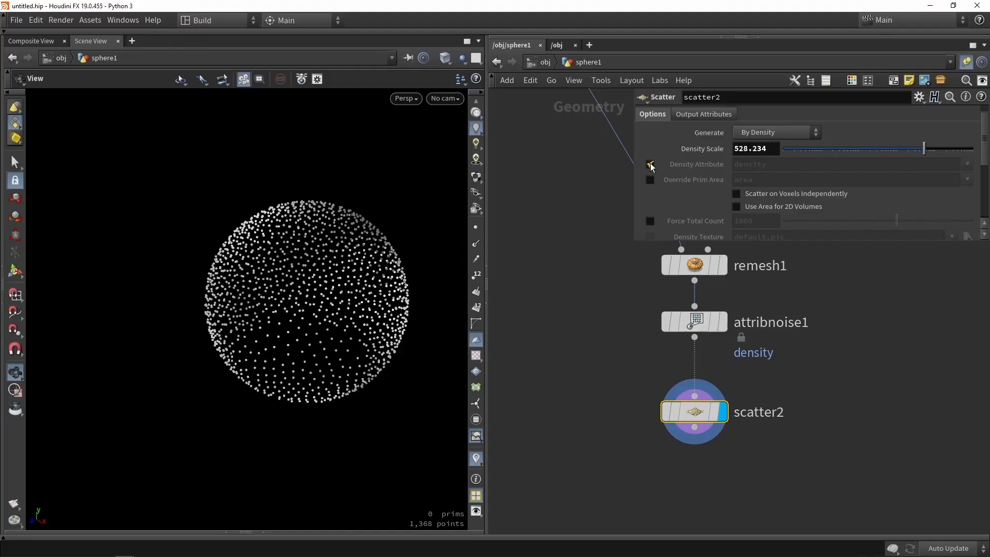
{"action": "left_click", "coordinate": [650, 164]}
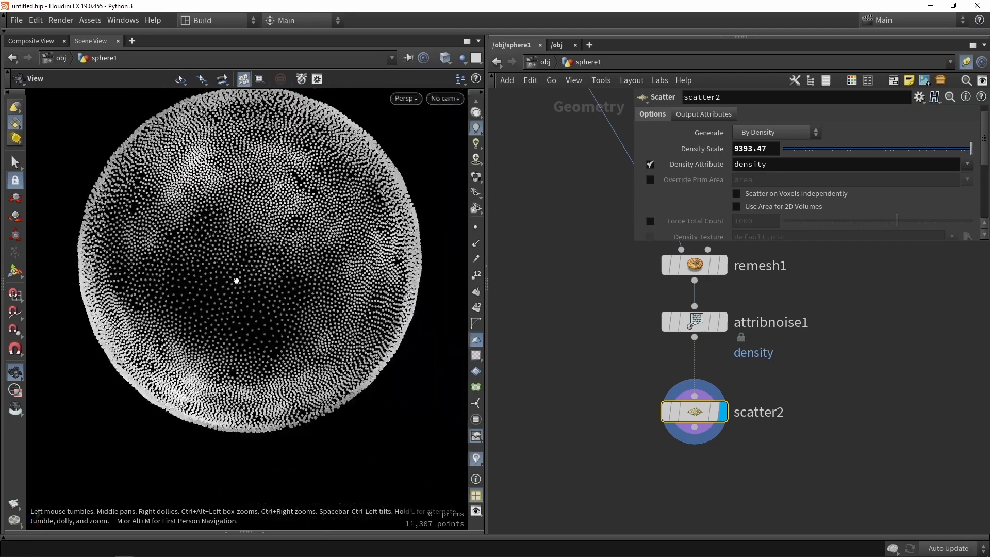
{"action": "left_click", "coordinate": [574, 394]}
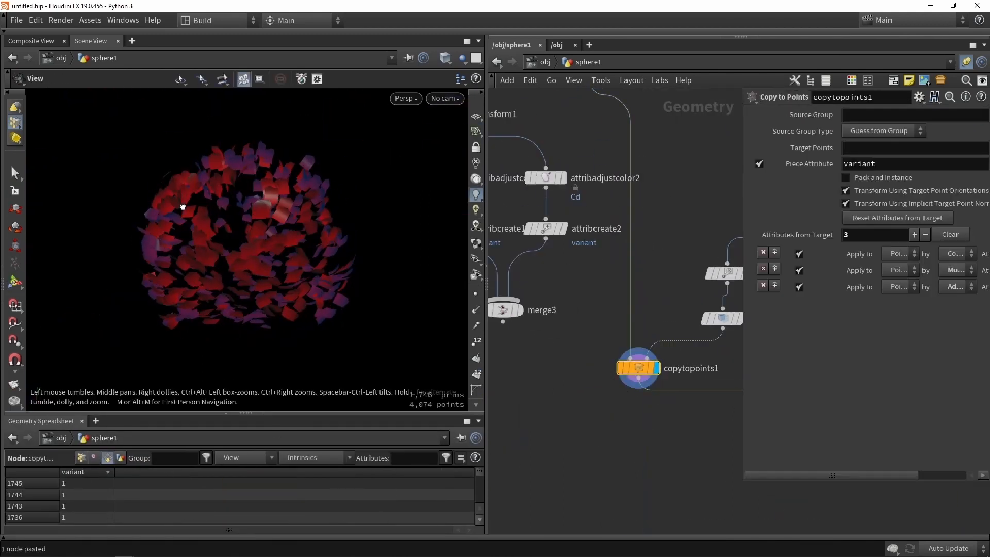
{"action": "left_click", "coordinate": [665, 306]}
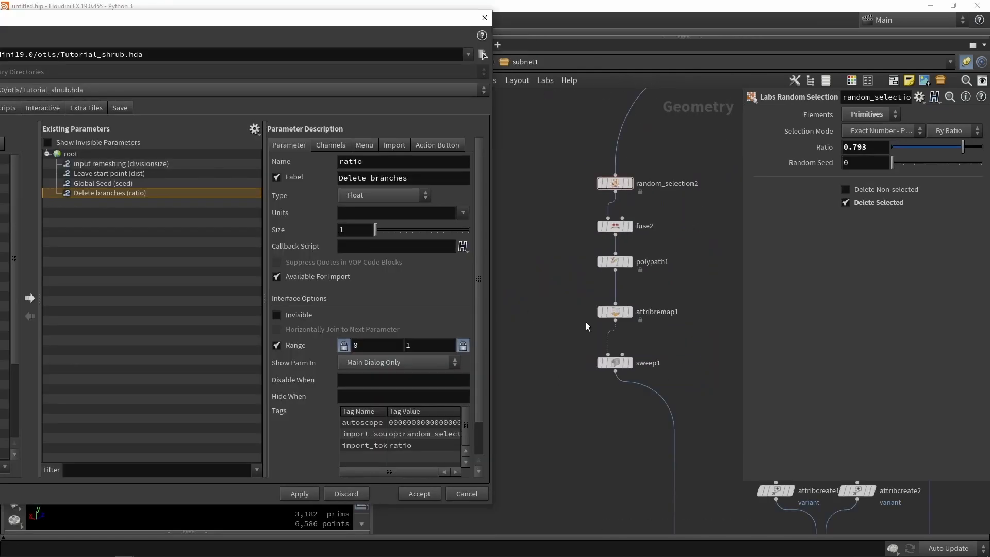
Expose random_selection2's Ratio on Tutorial_shrub.hda as the 'Delete branches' parameter
{"action": "left_click", "coordinate": [614, 363]}
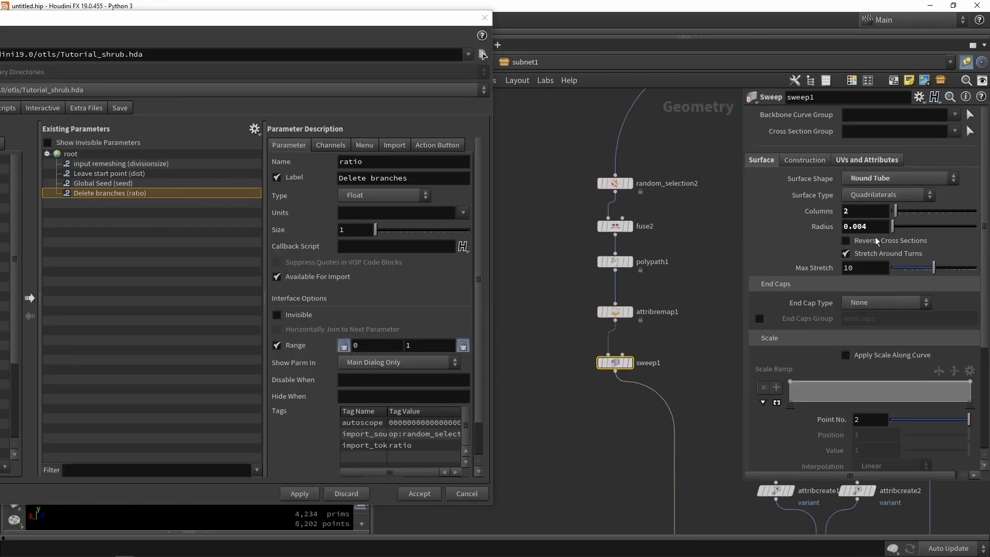
{"action": "left_click", "coordinate": [109, 202]}
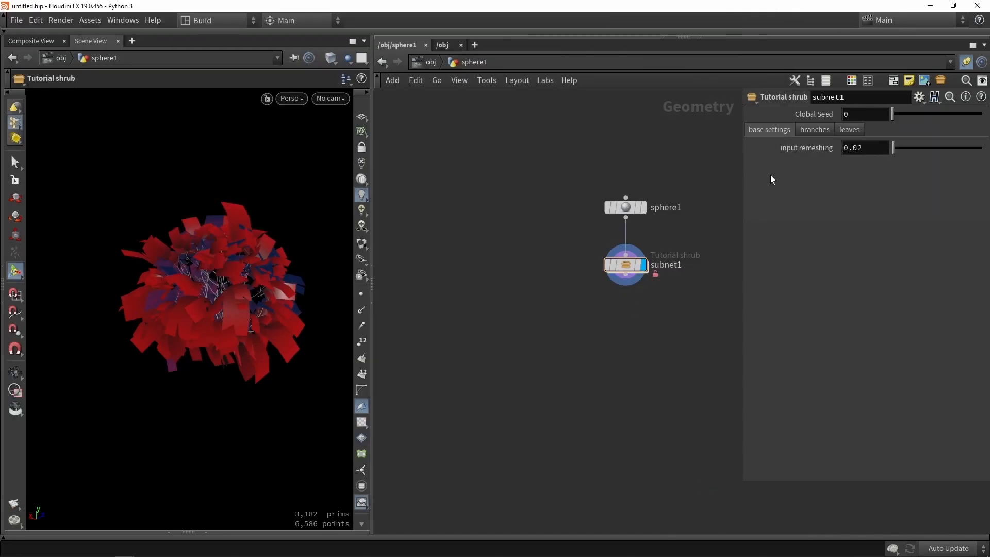
Set the Tutorial shrub subnet1 Global Seed to 6.01
{"action": "left_click_drag", "start_coordinate": [892, 113], "coordinate": [949, 113]}
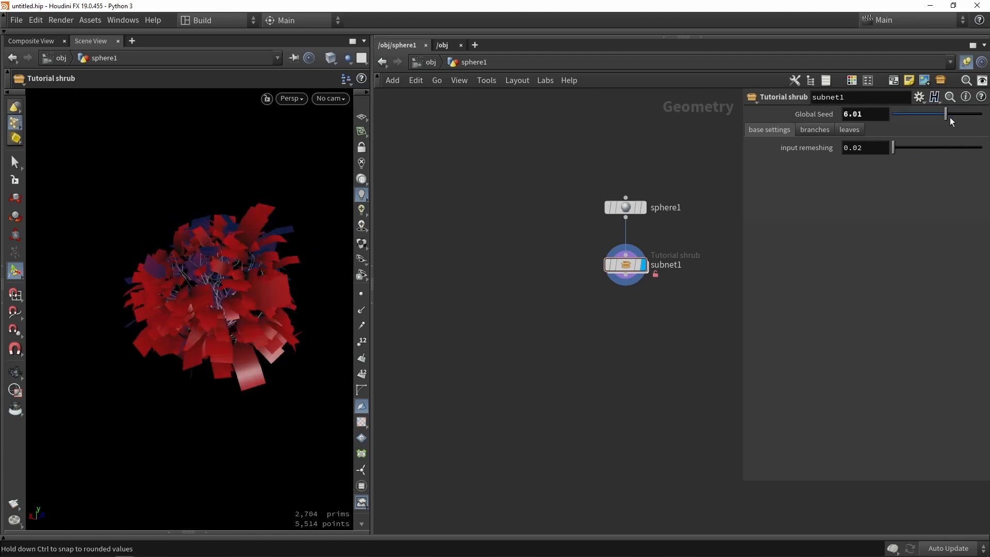
{"action": "left_click", "coordinate": [61, 19]}
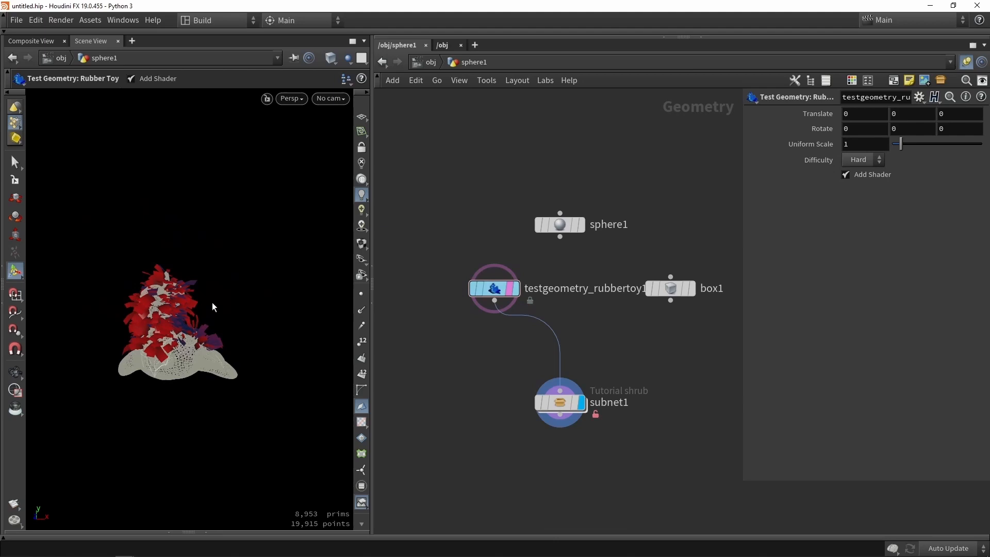
Connect a Test Geometry: Rubber Toy node into the Tutorial shrub subnet1 input
{"action": "left_click", "coordinate": [560, 402]}
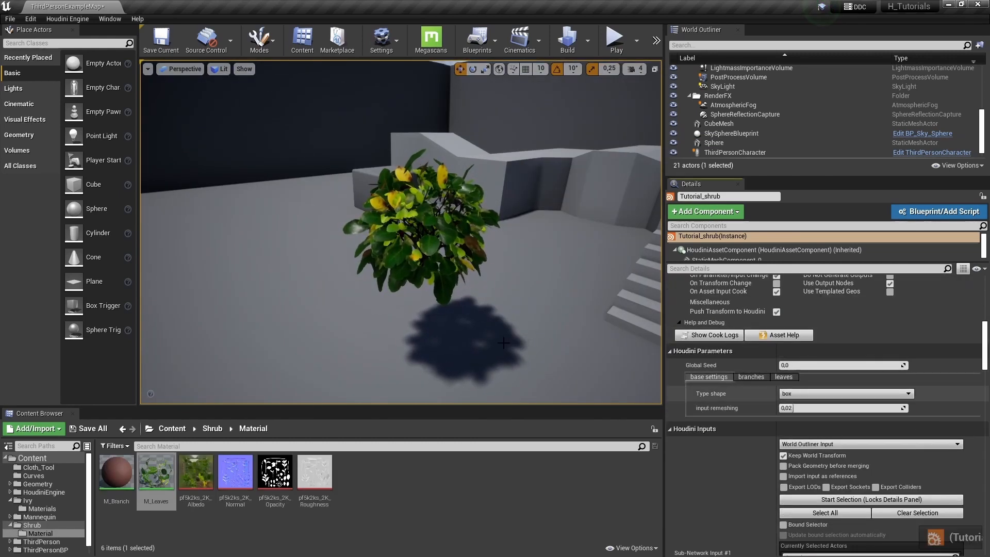
{"action": "left_click", "coordinate": [750, 376]}
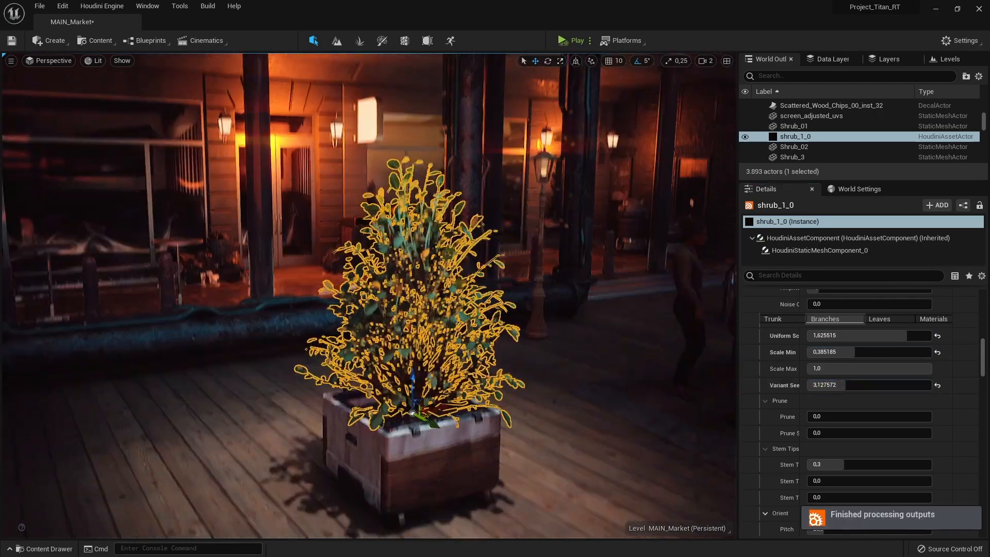
Show the leaf parameters on shrub_1_0's Leaves tab
{"action": "left_click", "coordinate": [889, 319]}
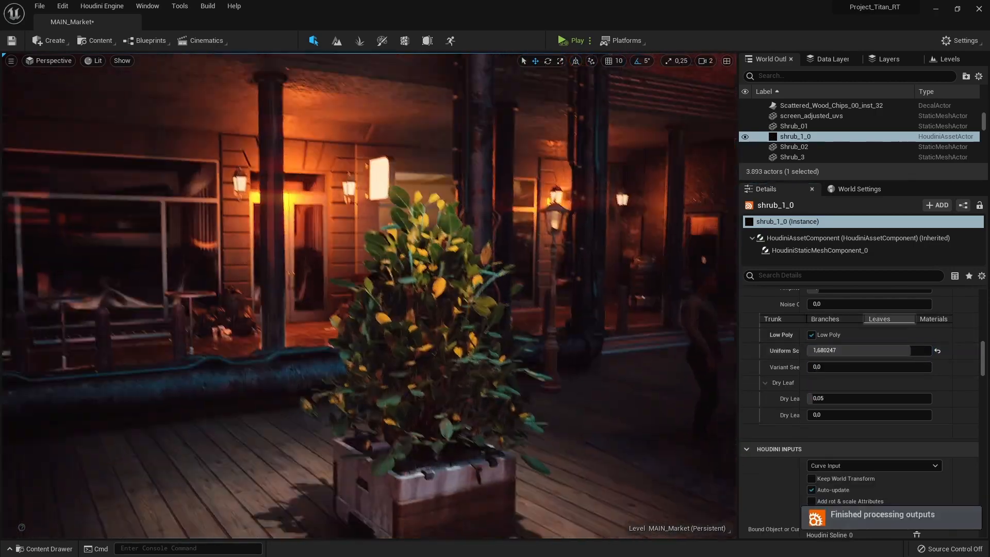